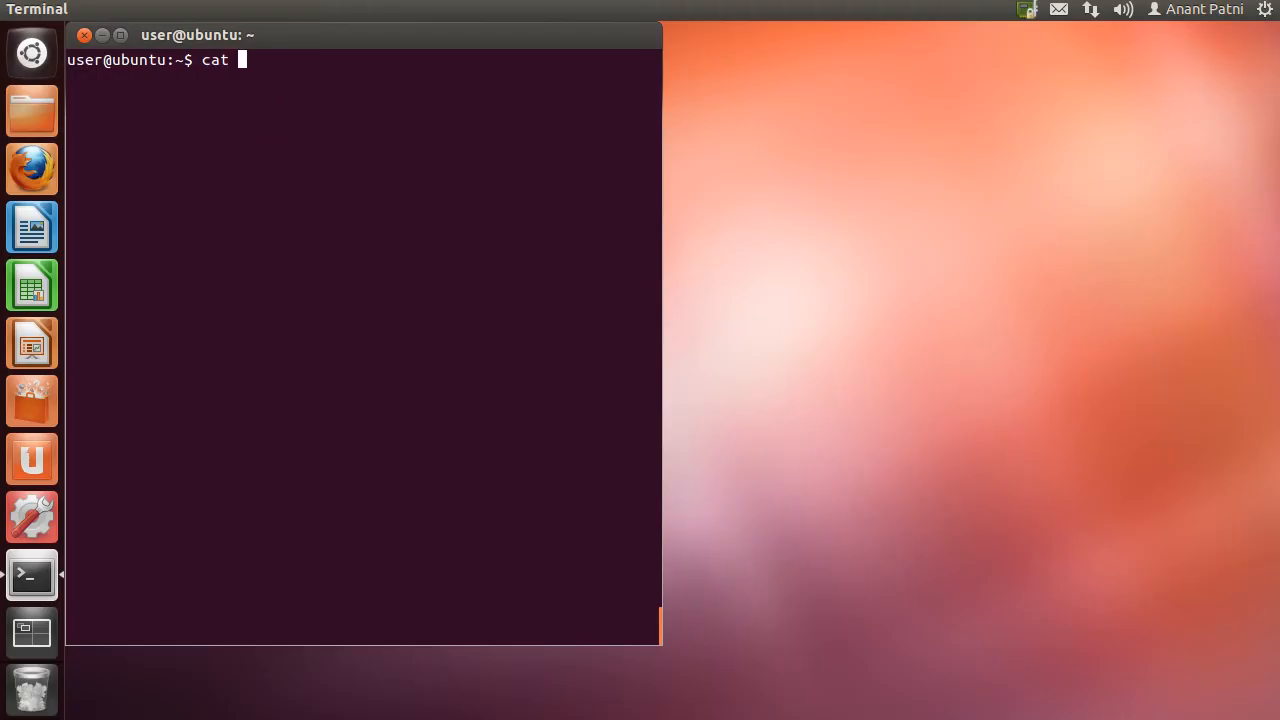
text(states.txt)
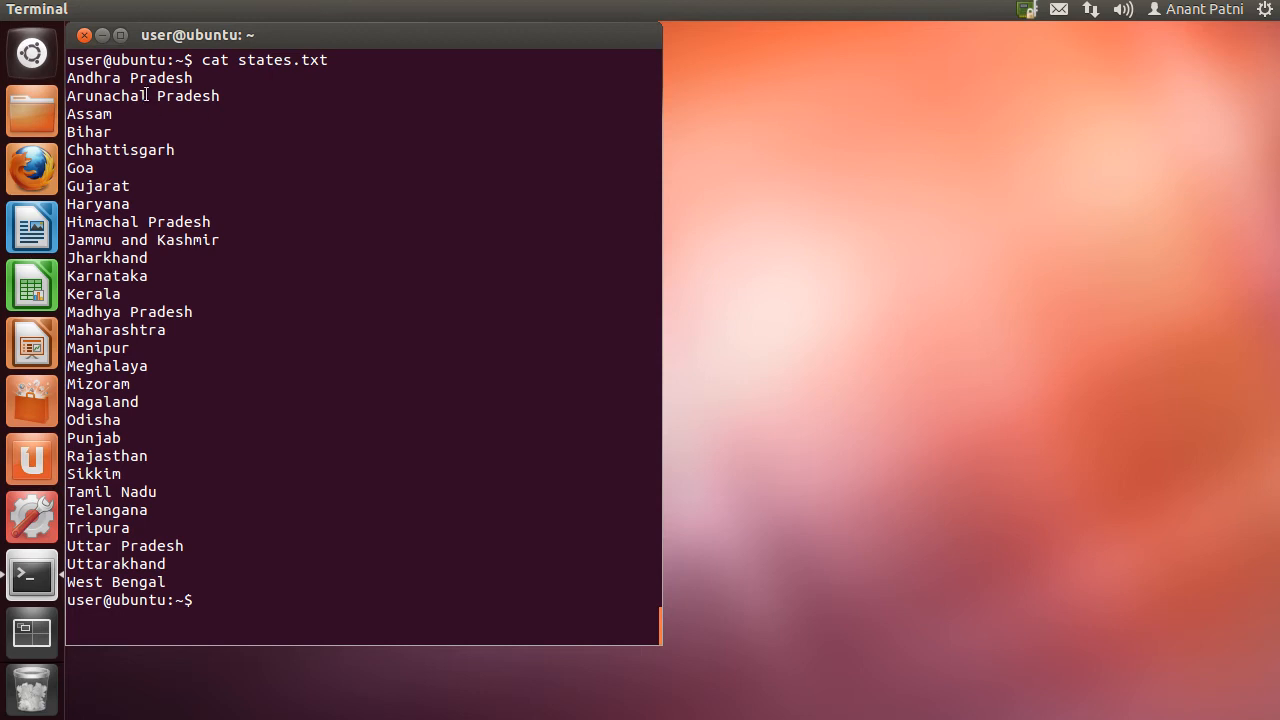
mouse_move(256, 316)
text(tail -n)
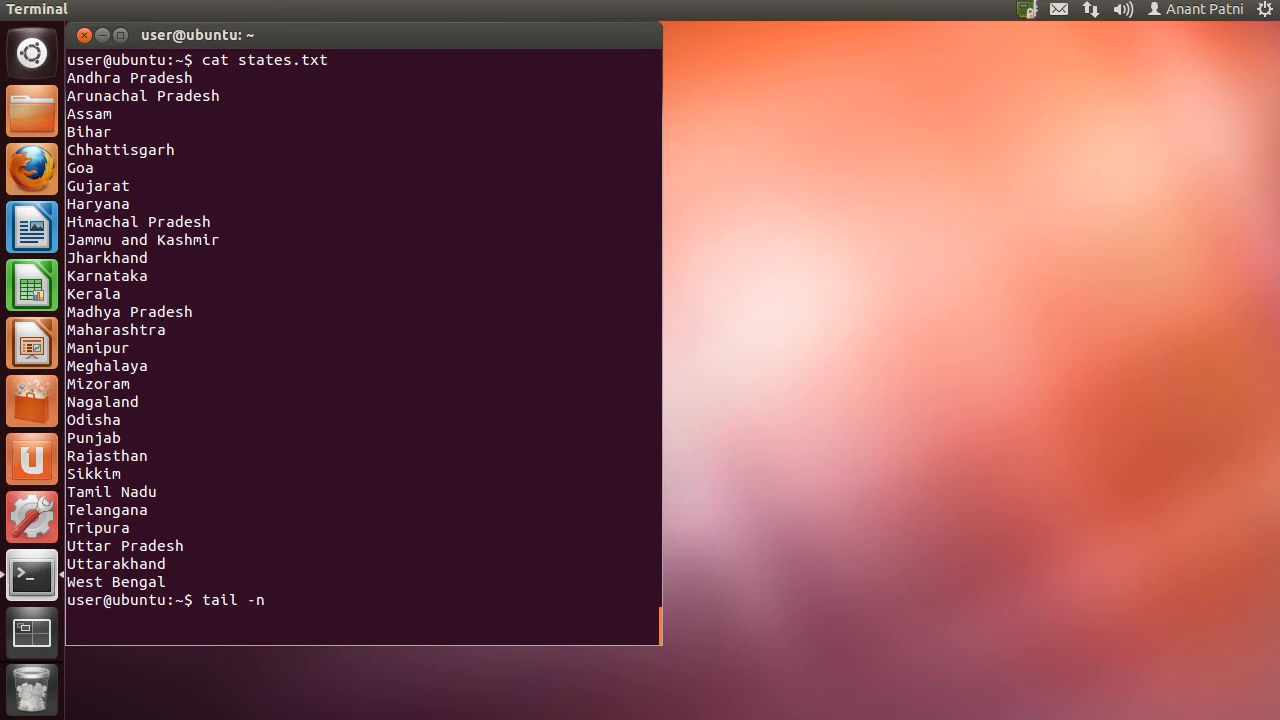
text(+)
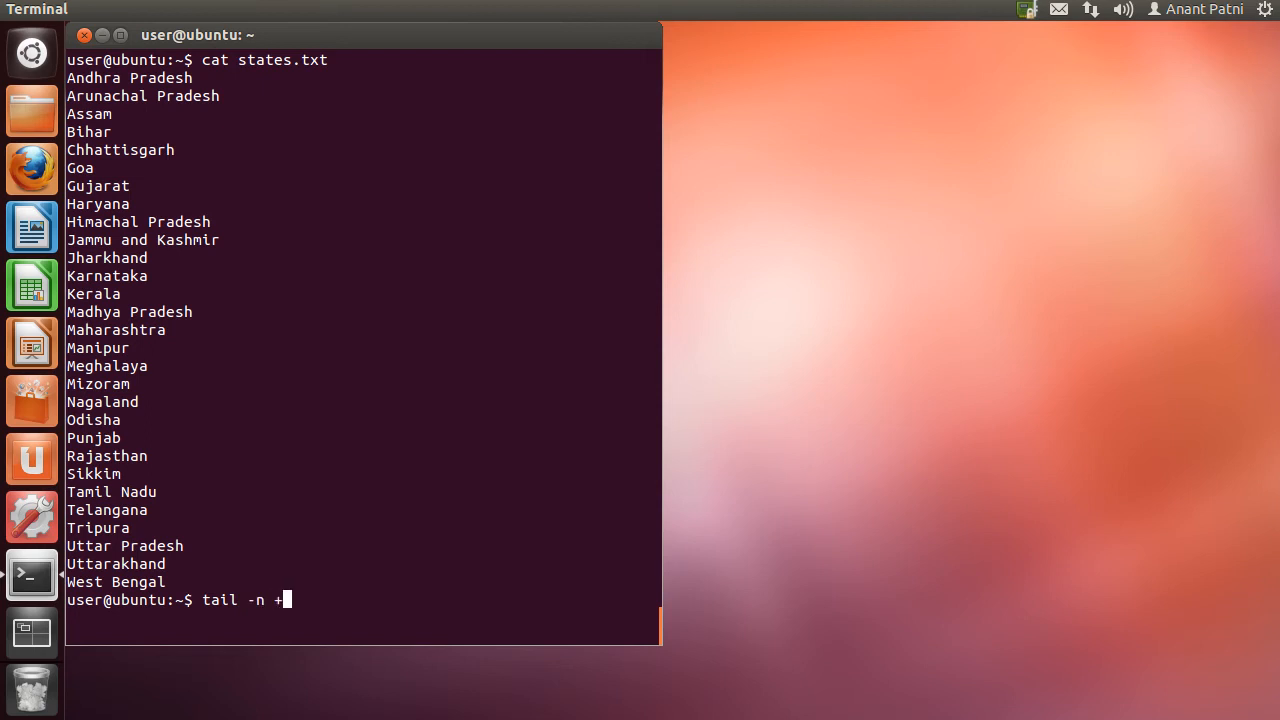
text(20)
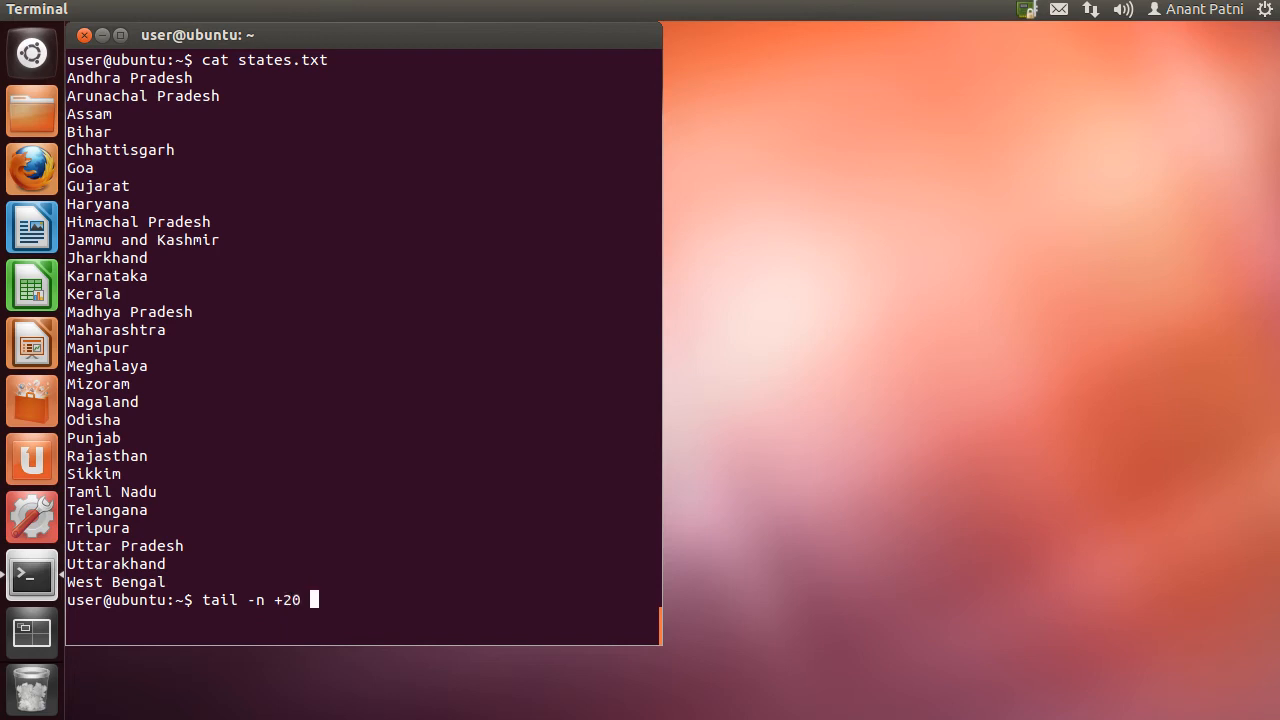
text(states.txt)
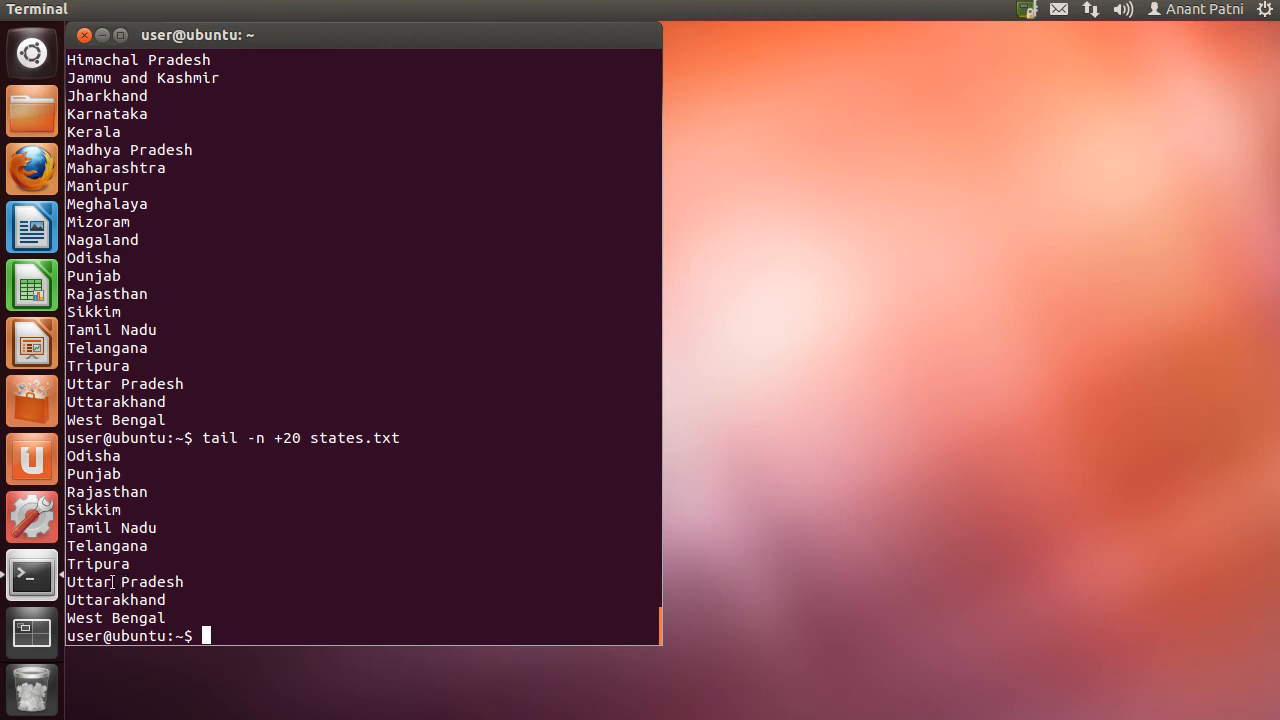
mouse_move(84, 612)
text(tail -v states.txt)
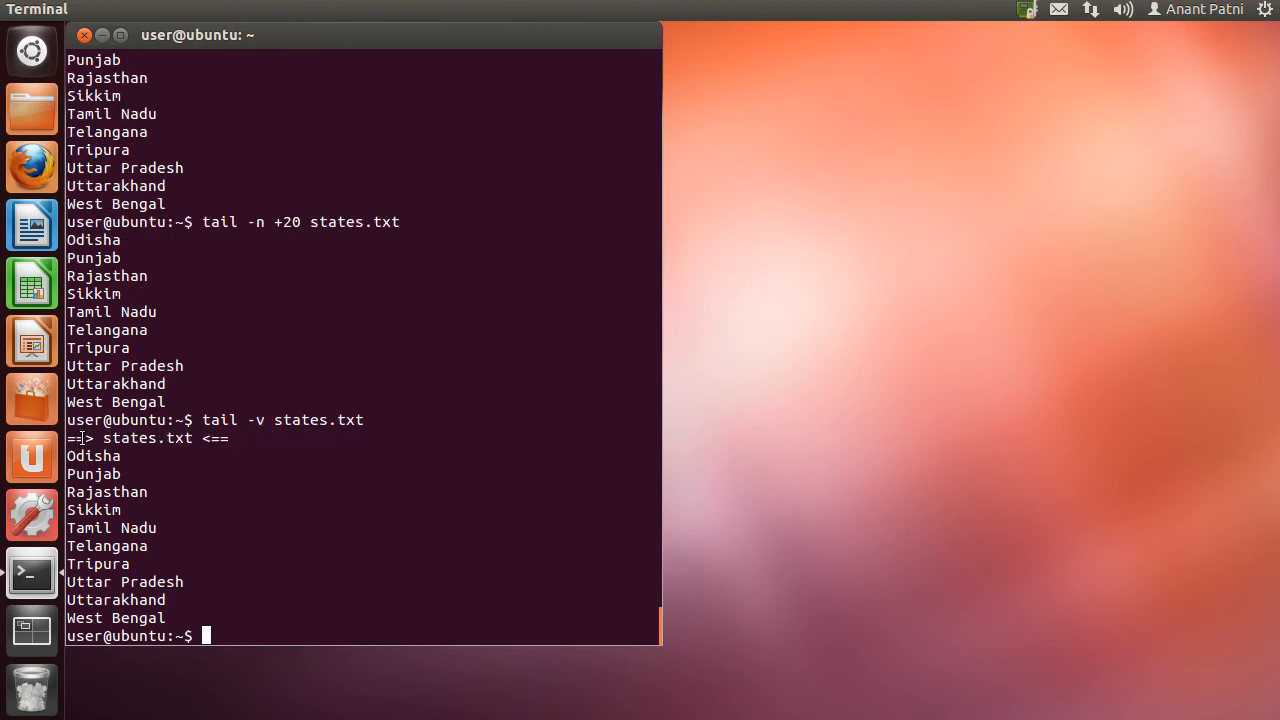
mouse_move(32, 514)
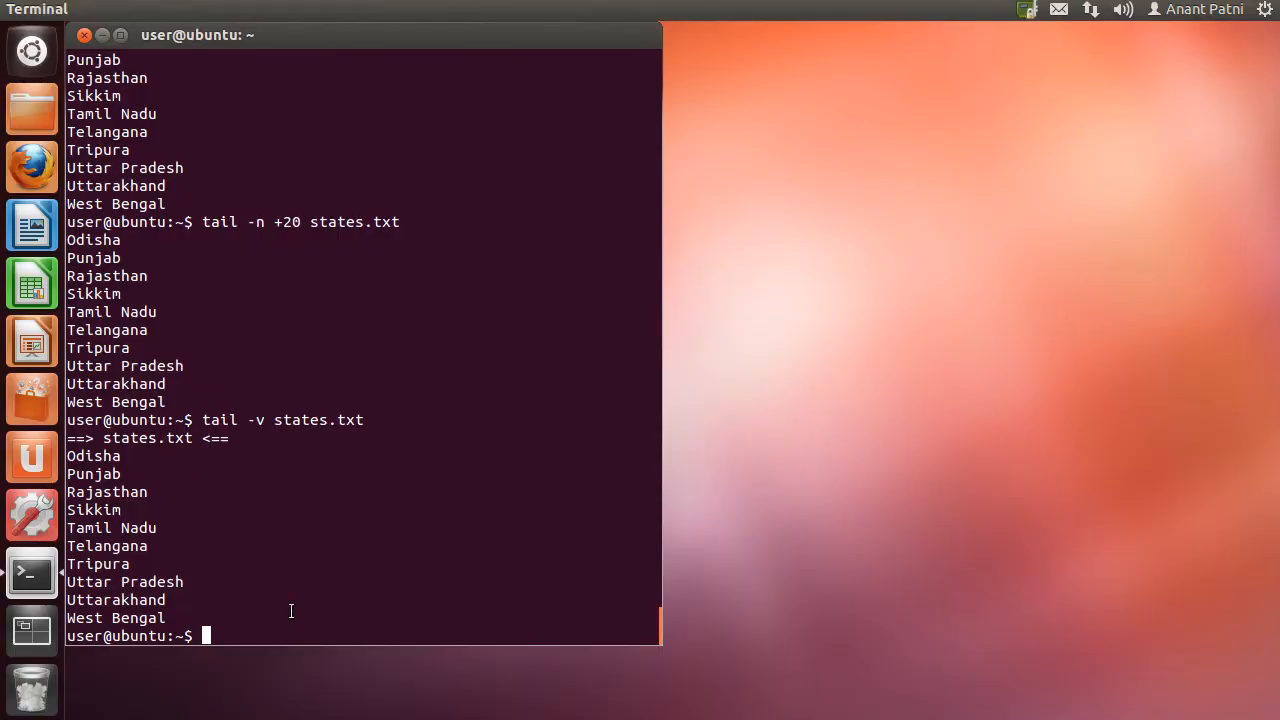
text(ls -l)
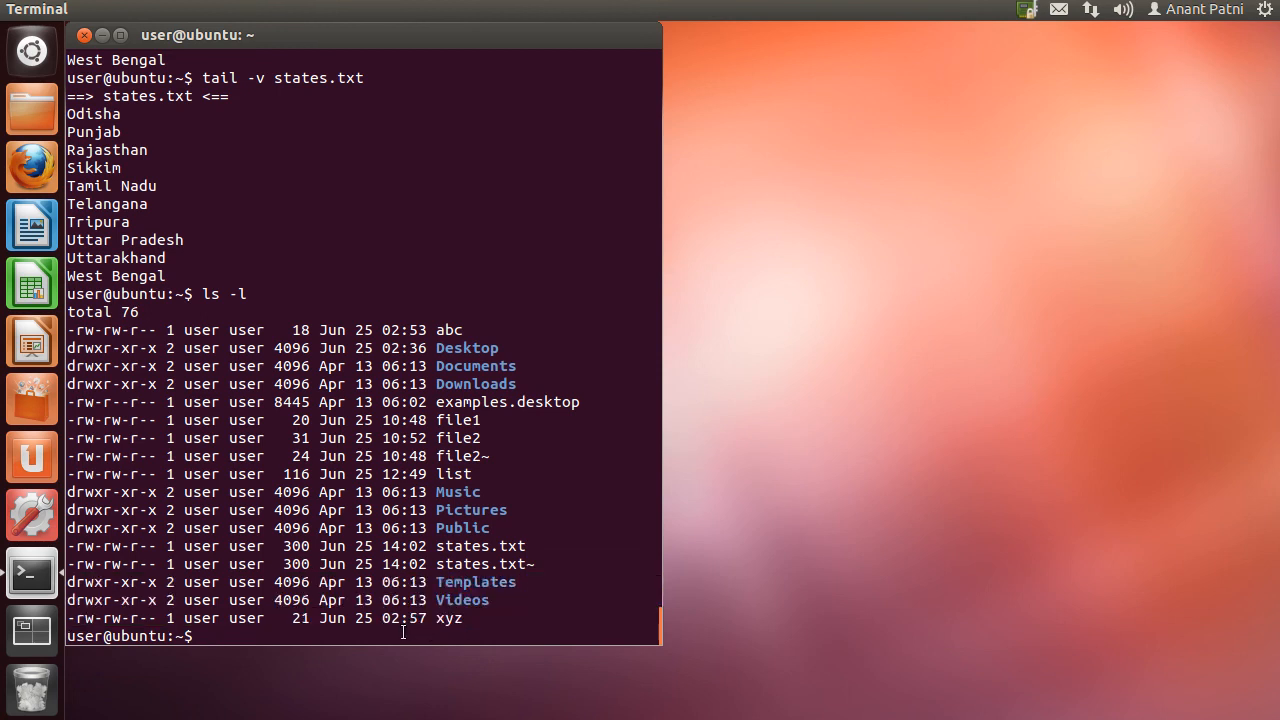
text(ta)
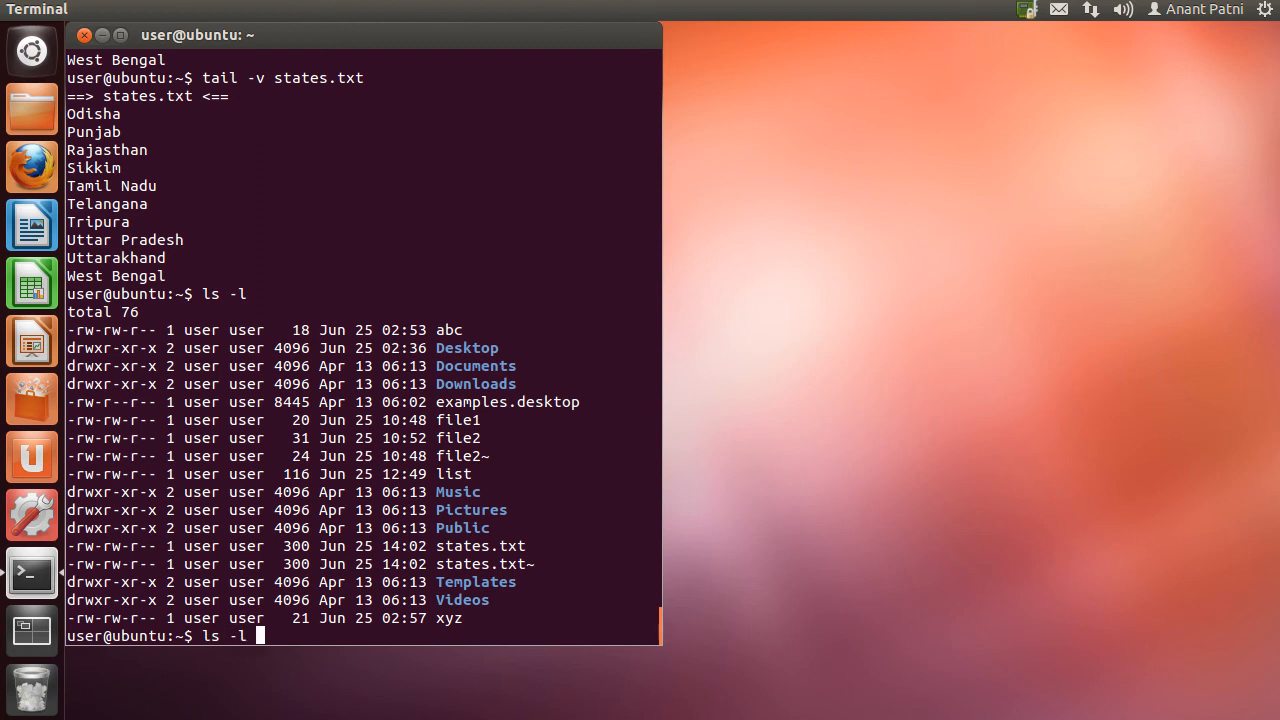
text(| tail)
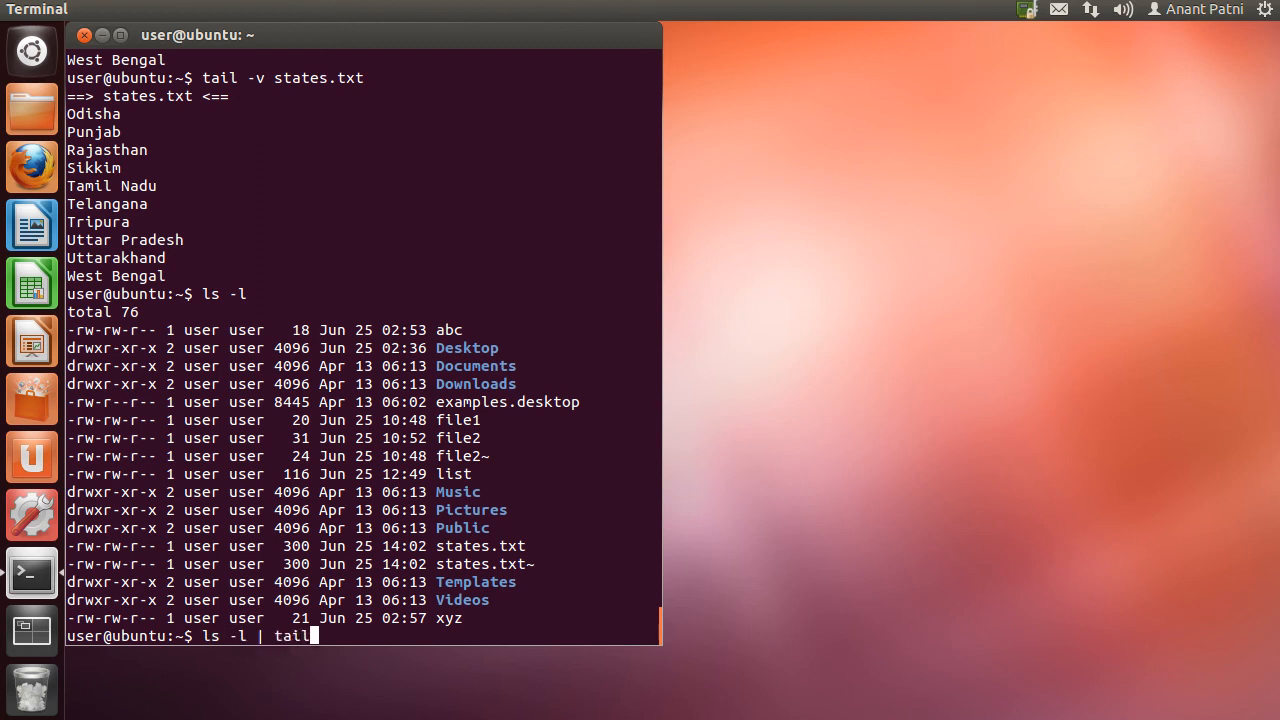
text(-n)
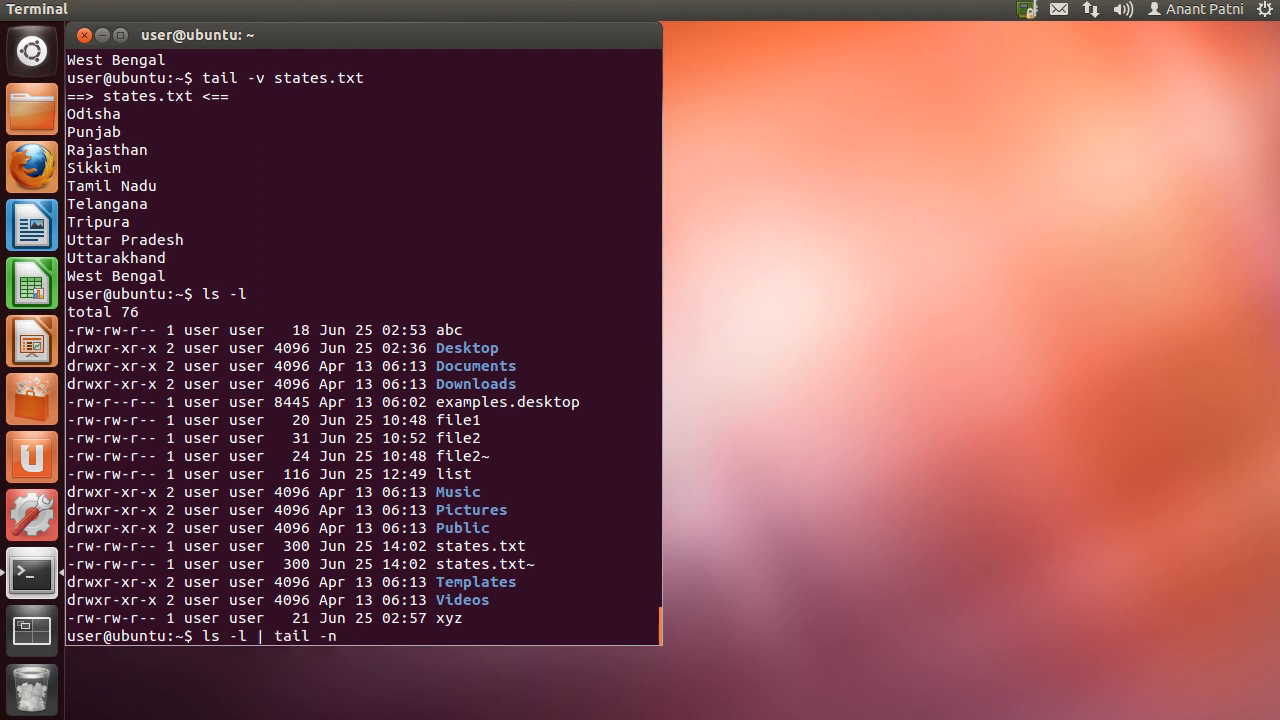